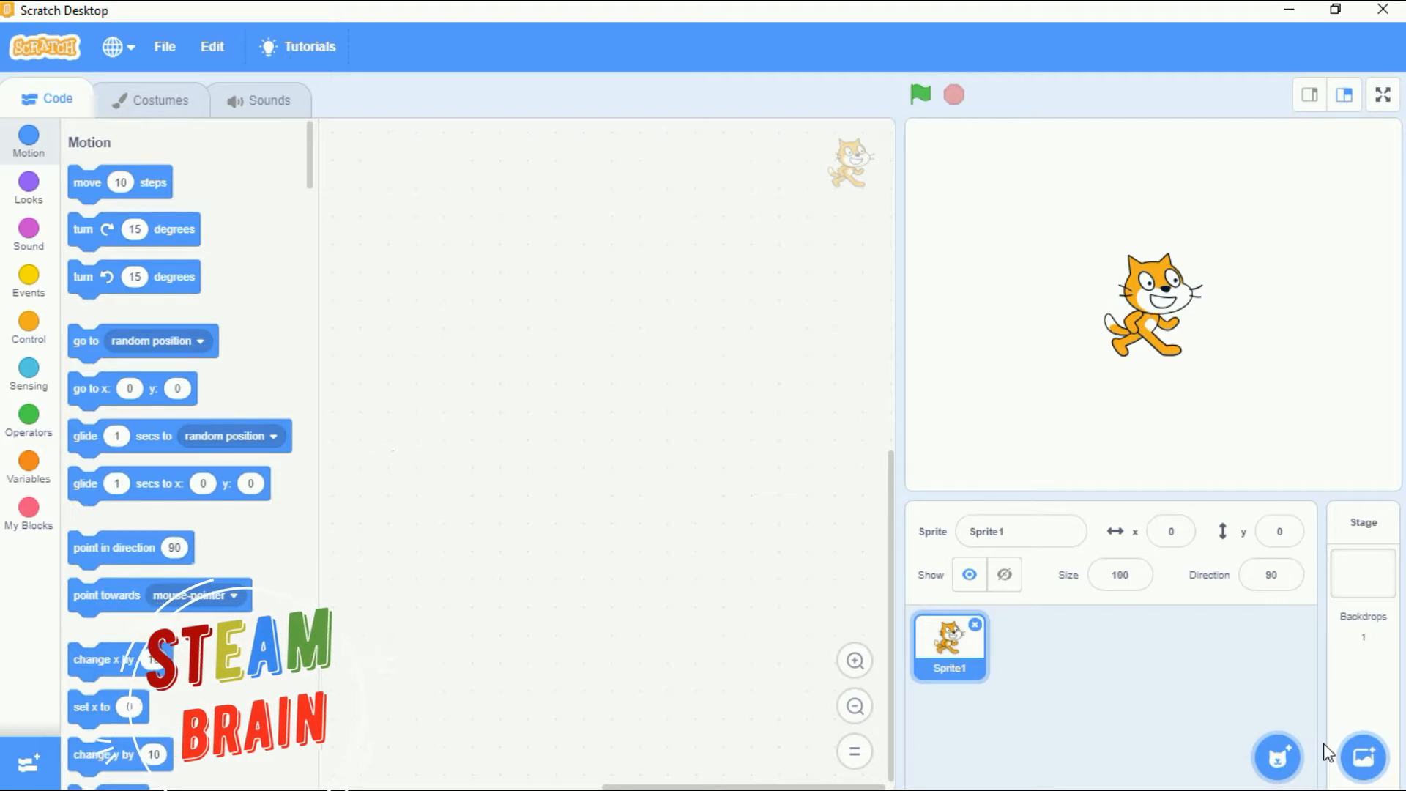
mouse_move(1328, 742)
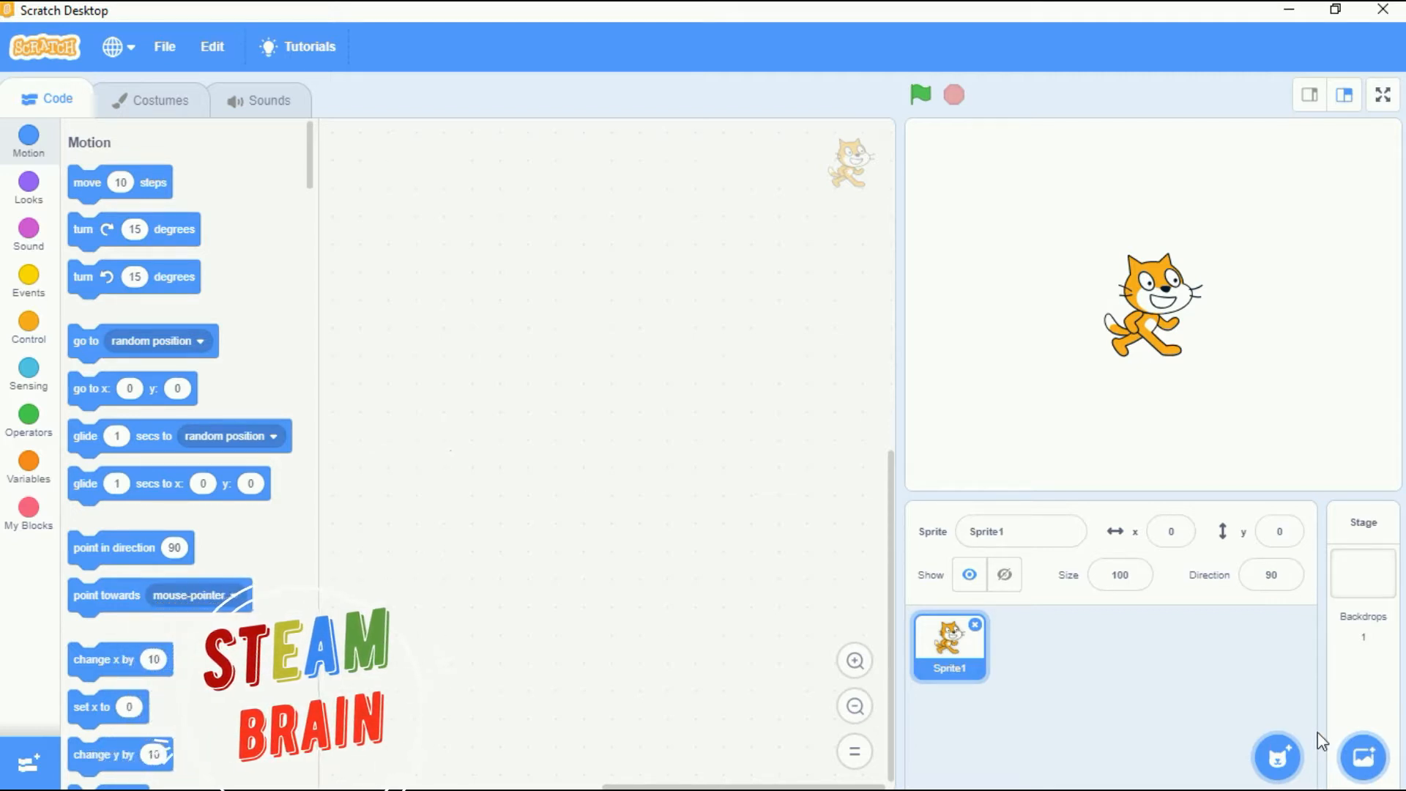
mouse_move(1389, 702)
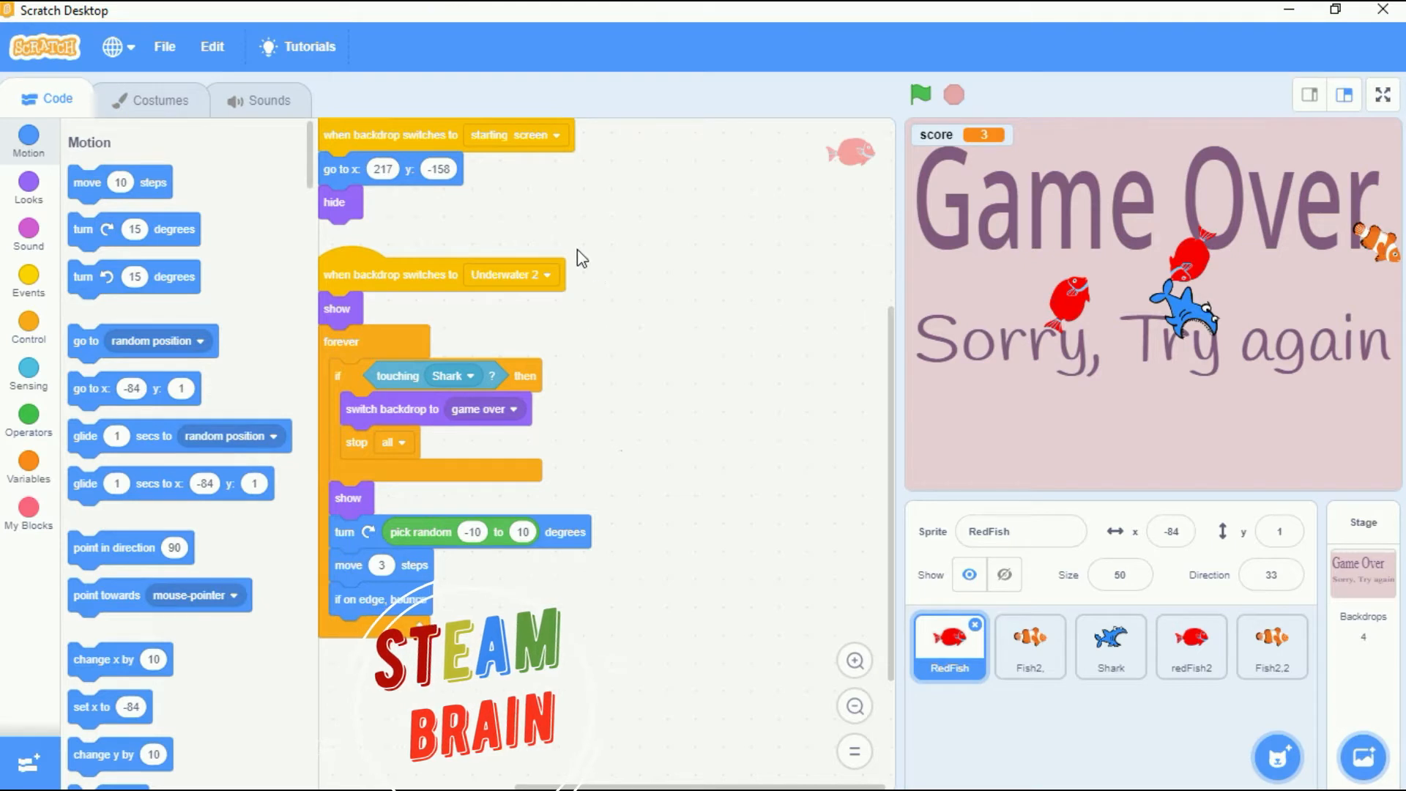
mouse_move(165, 47)
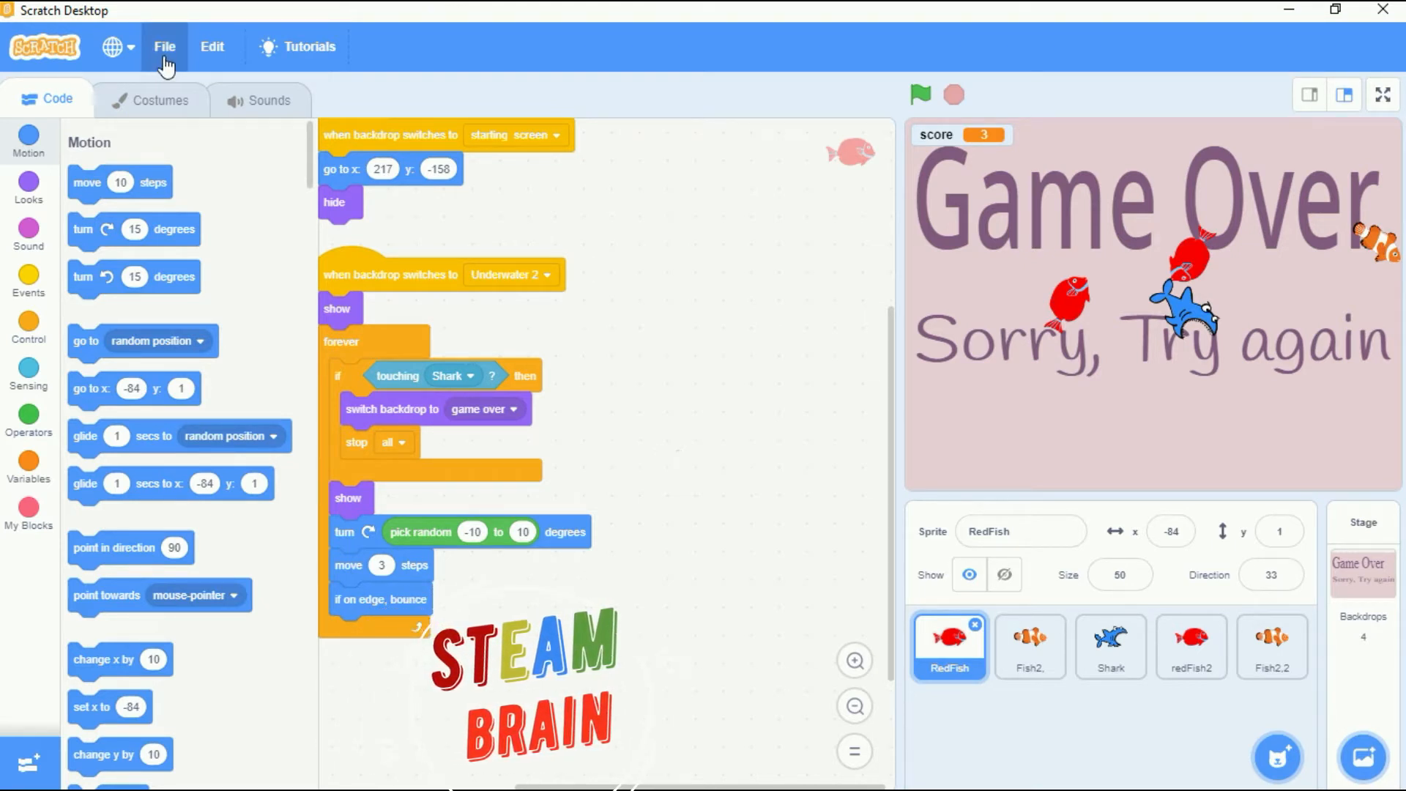
Step: Start saving the fish game project to the computer from the File menu
left_click(164, 47)
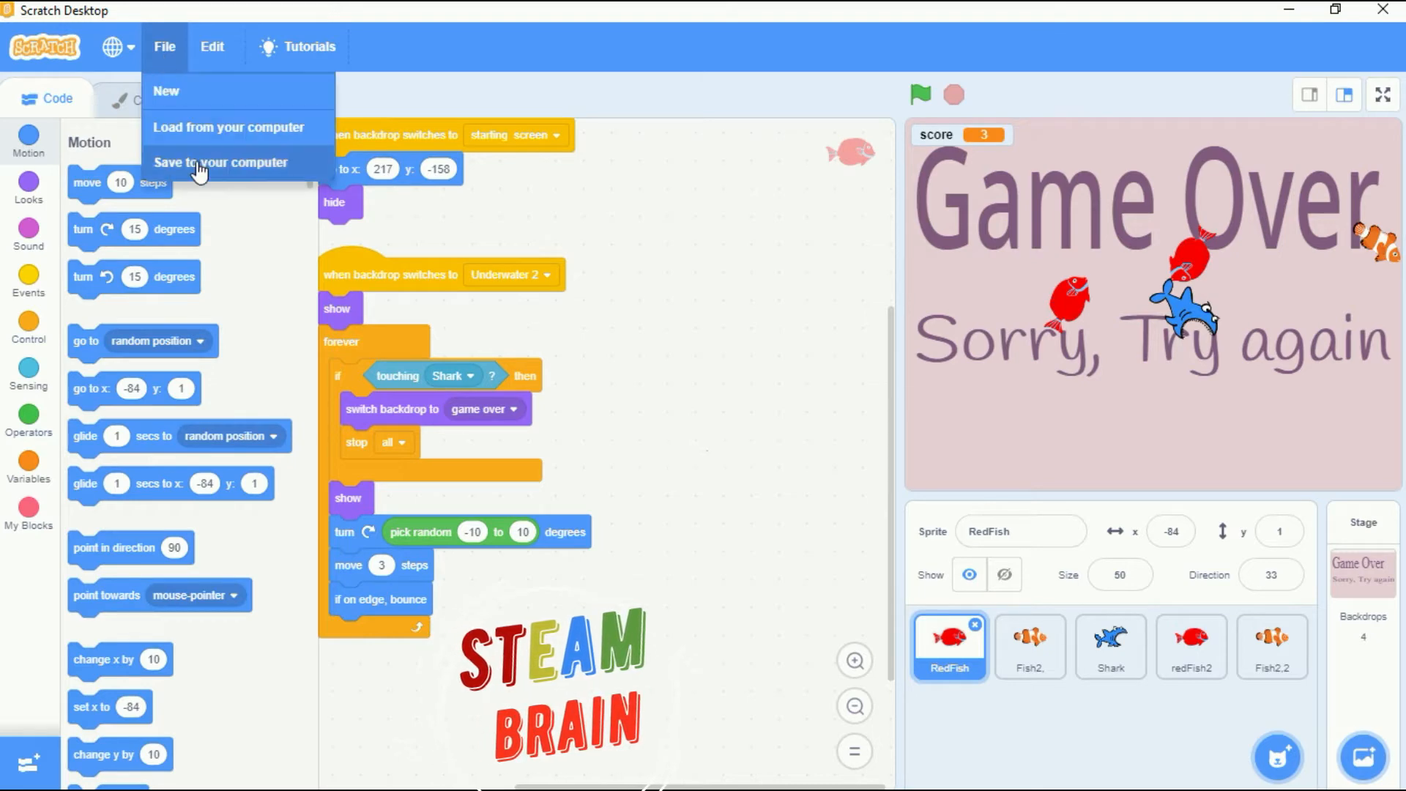
left_click(221, 162)
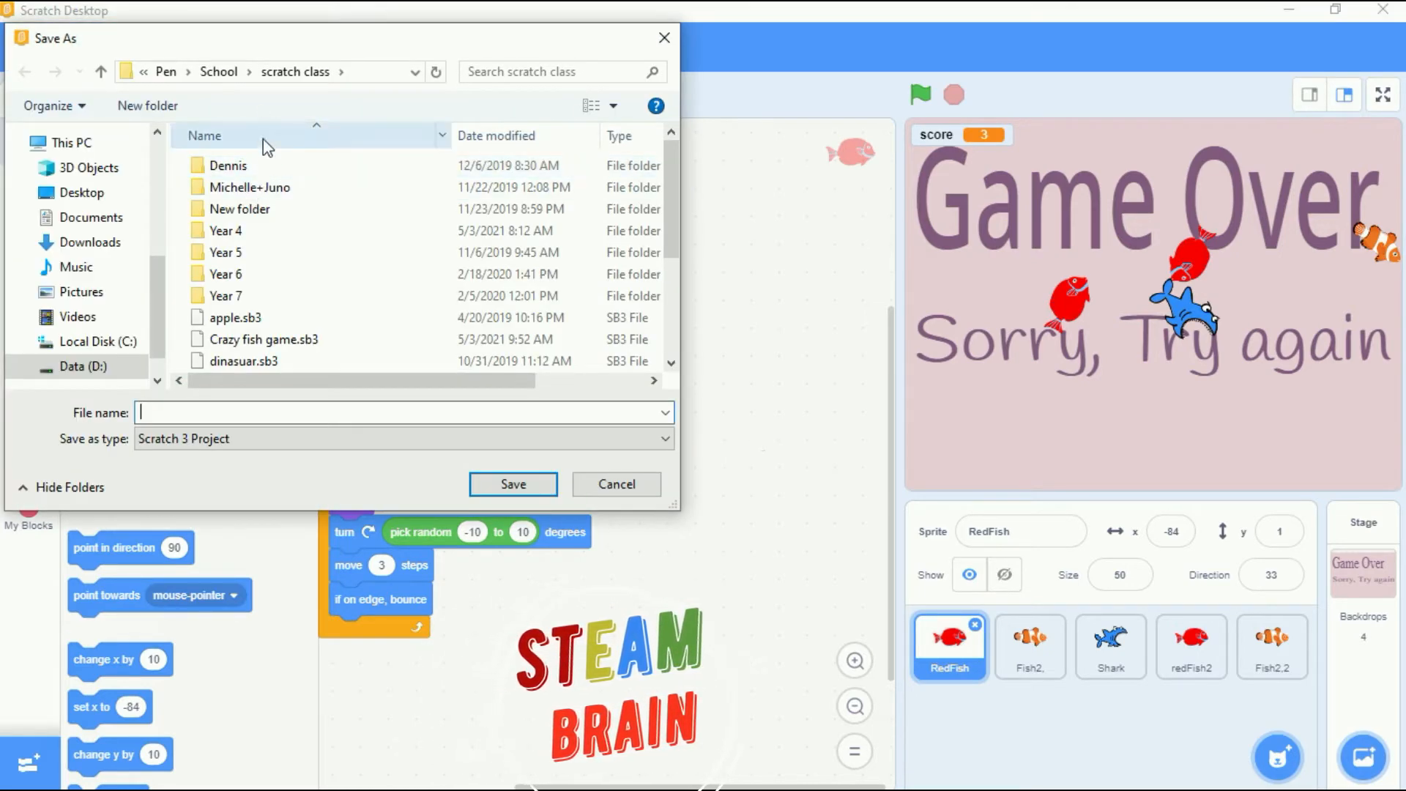
mouse_move(232, 165)
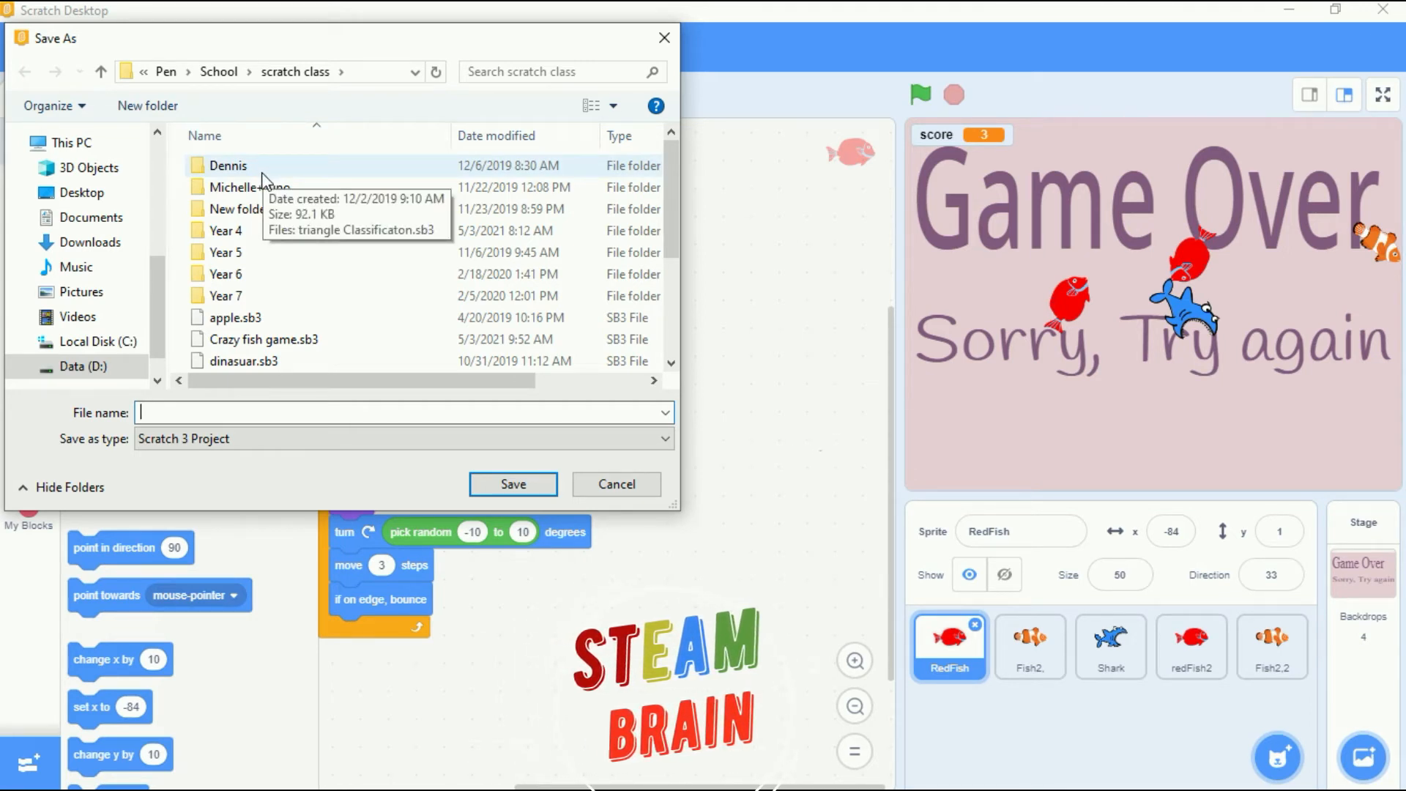
mouse_move(157, 412)
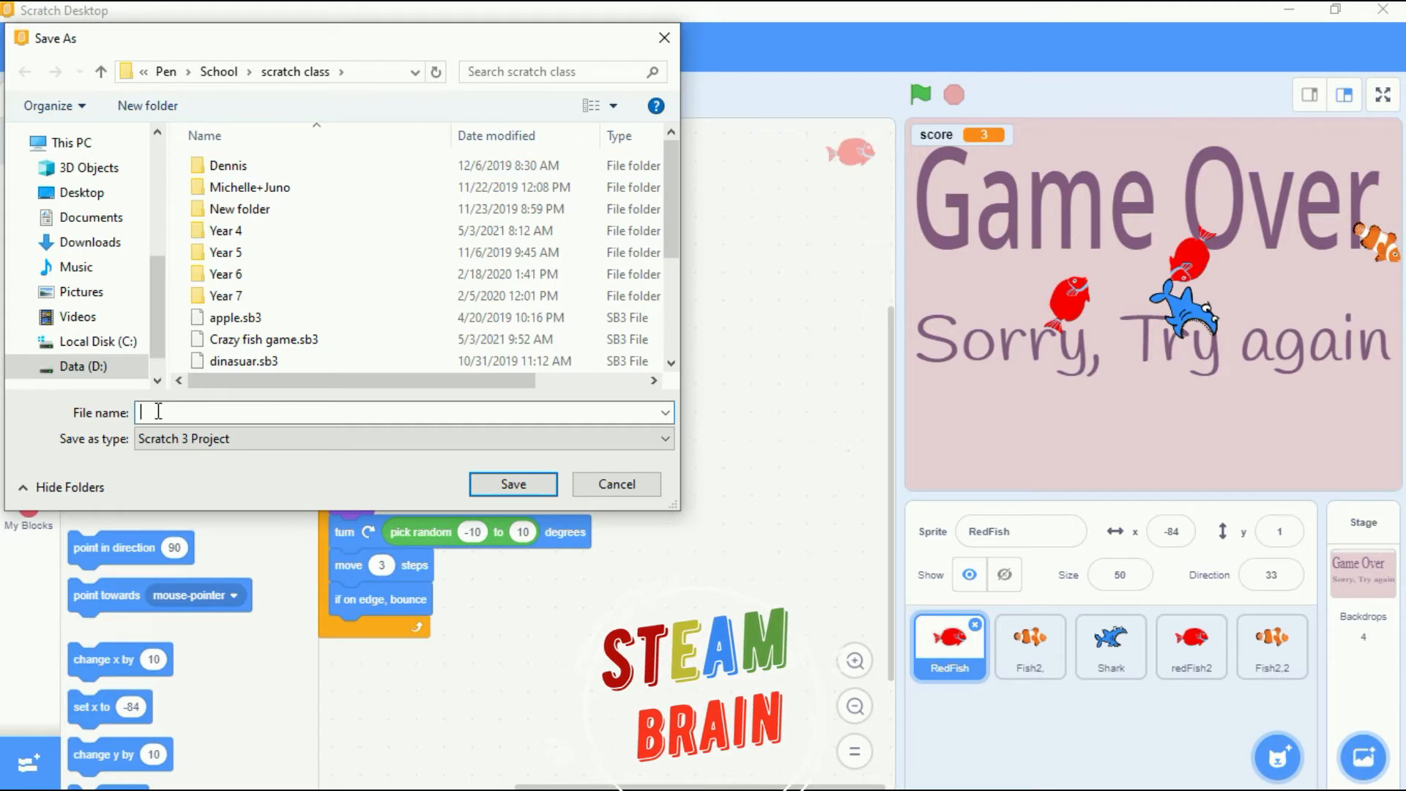
Step: Enter the file name "craze fish game End" in the save dialog
type("c")
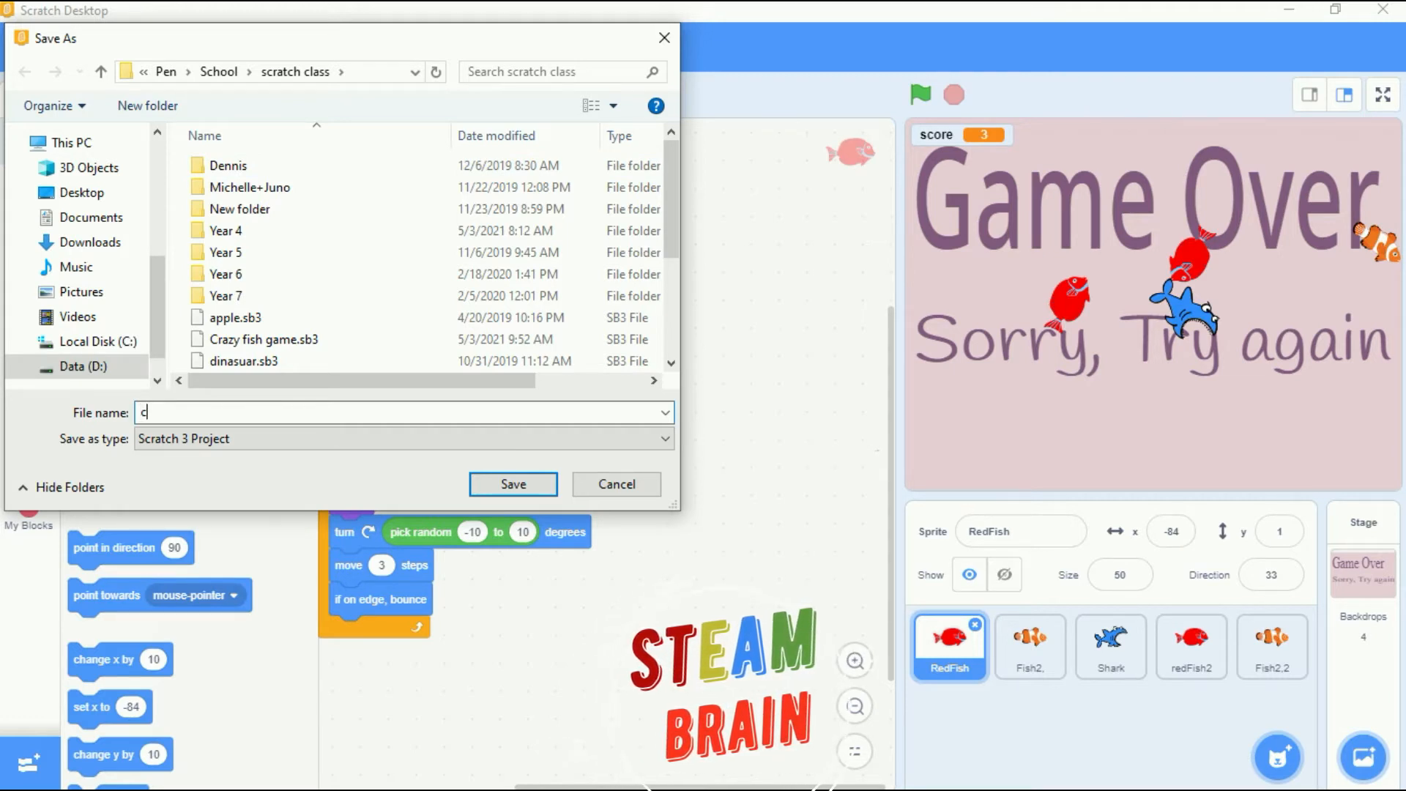
type("raze")
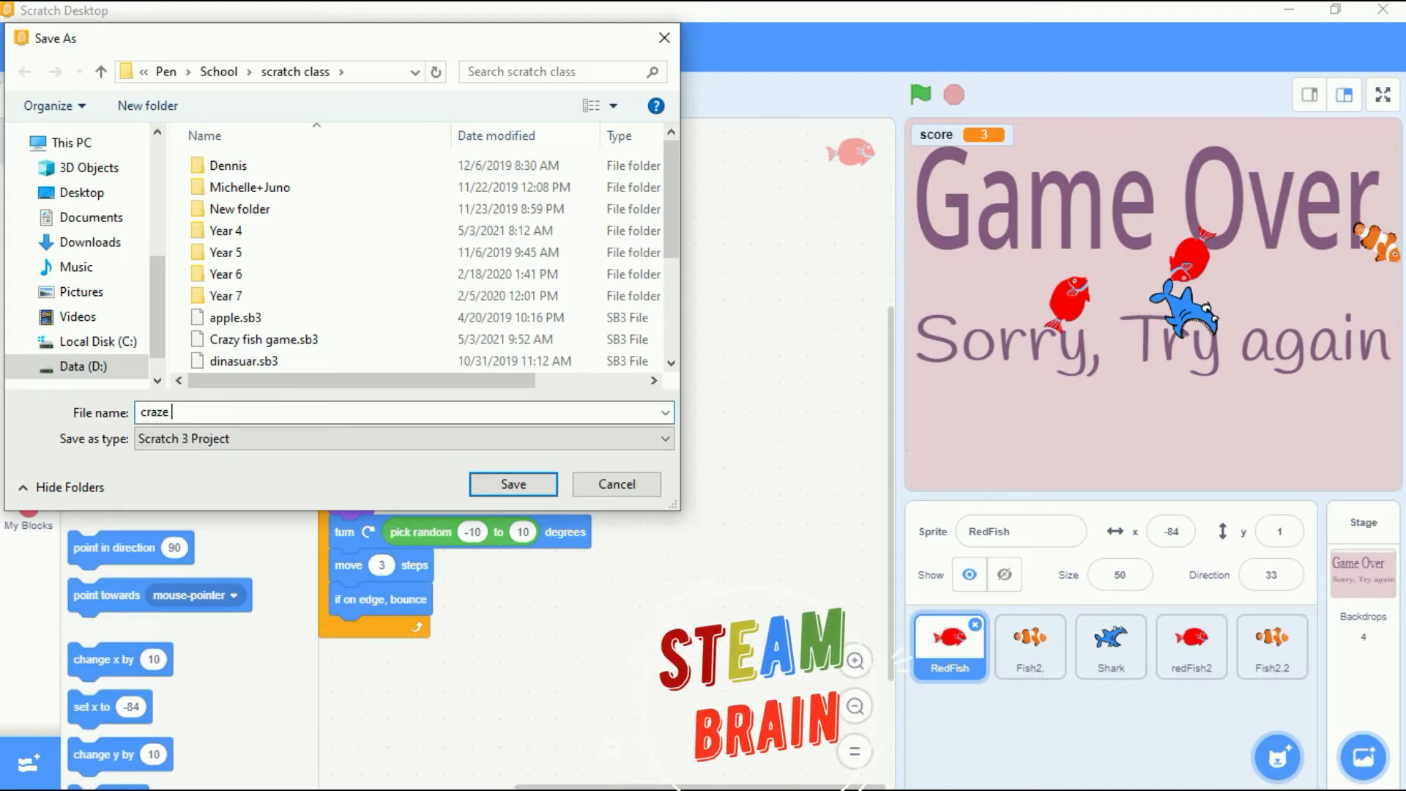
type("fis")
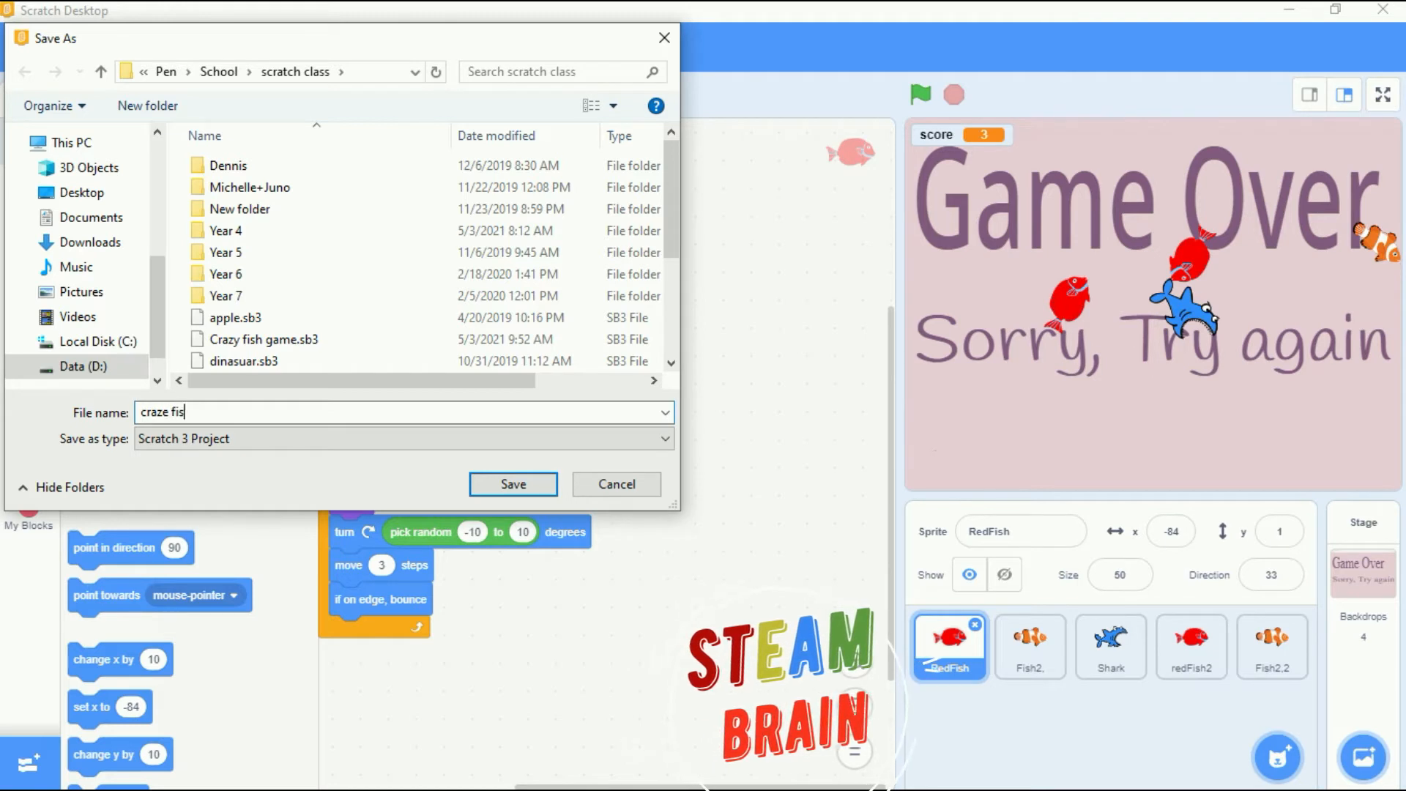
type("h game")
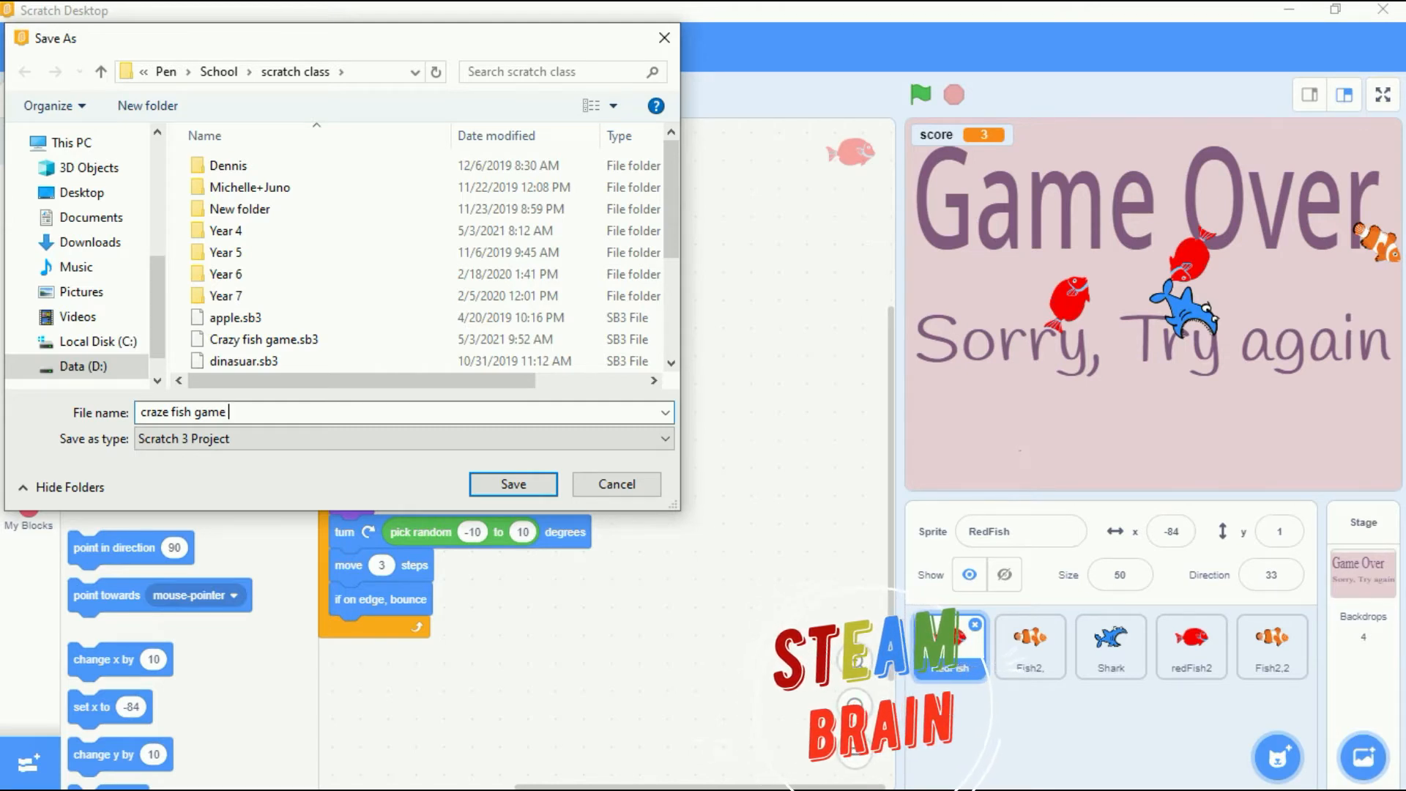
type("End")
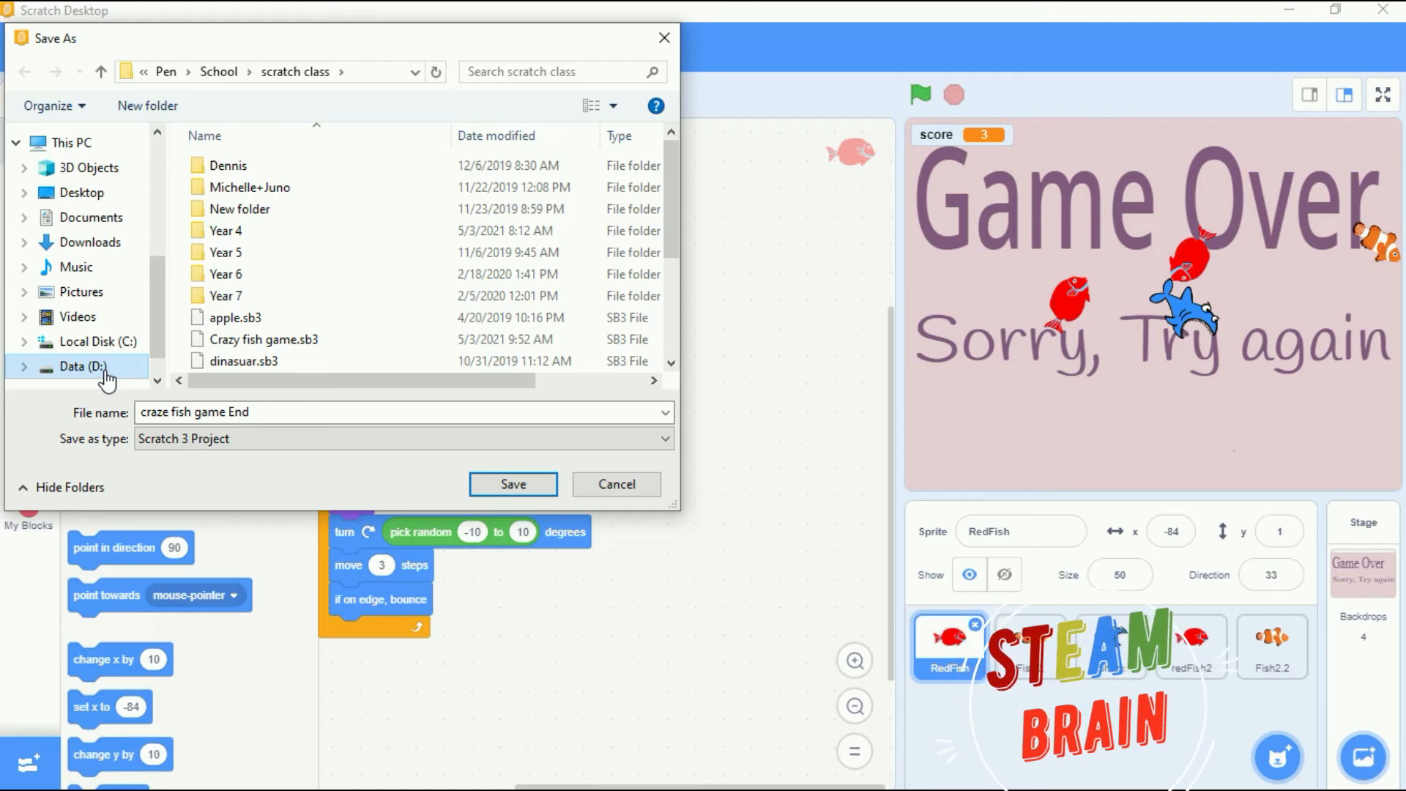
Step: Save the project into Data (D:) > Pen > School > scratch class as "craze fish game End"
left_click(85, 366)
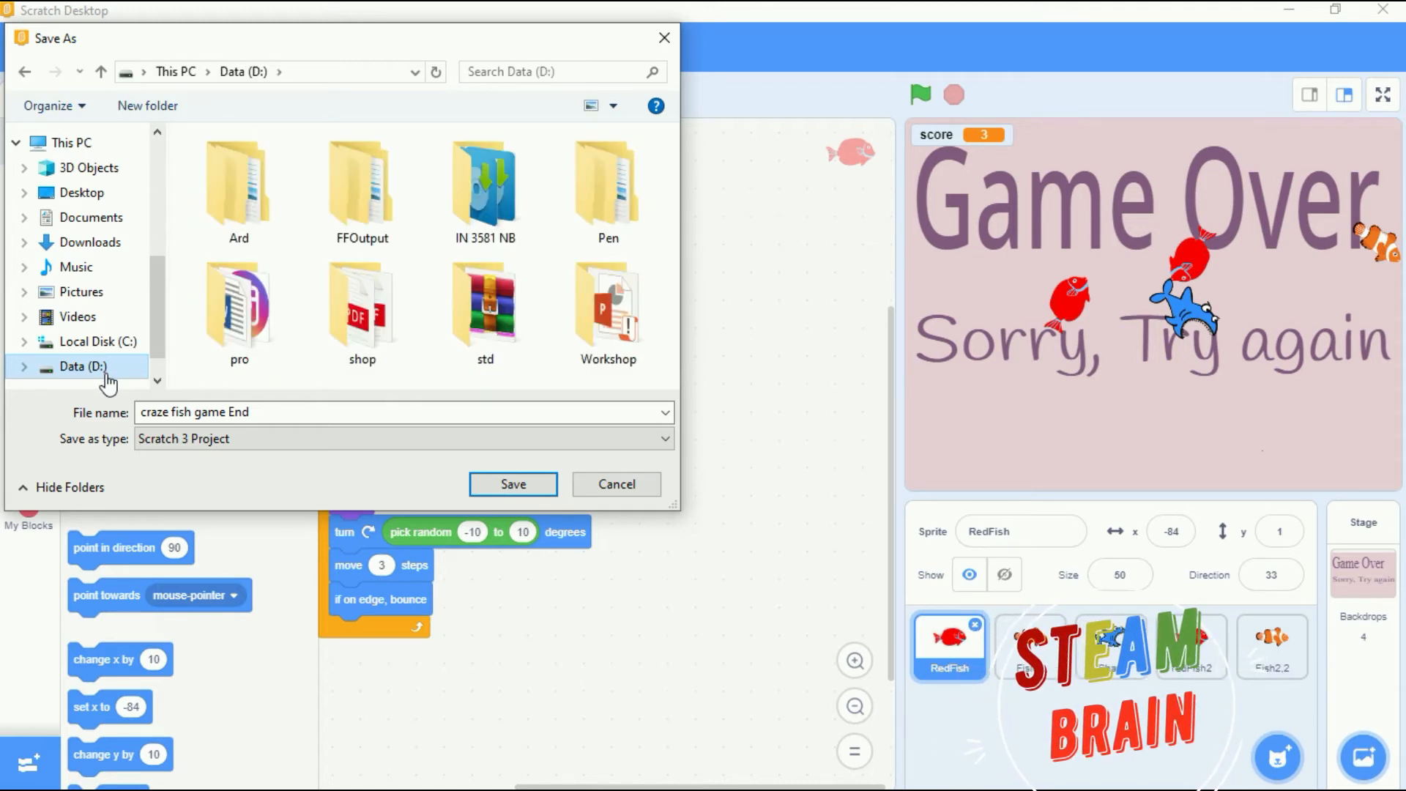
mouse_move(117, 374)
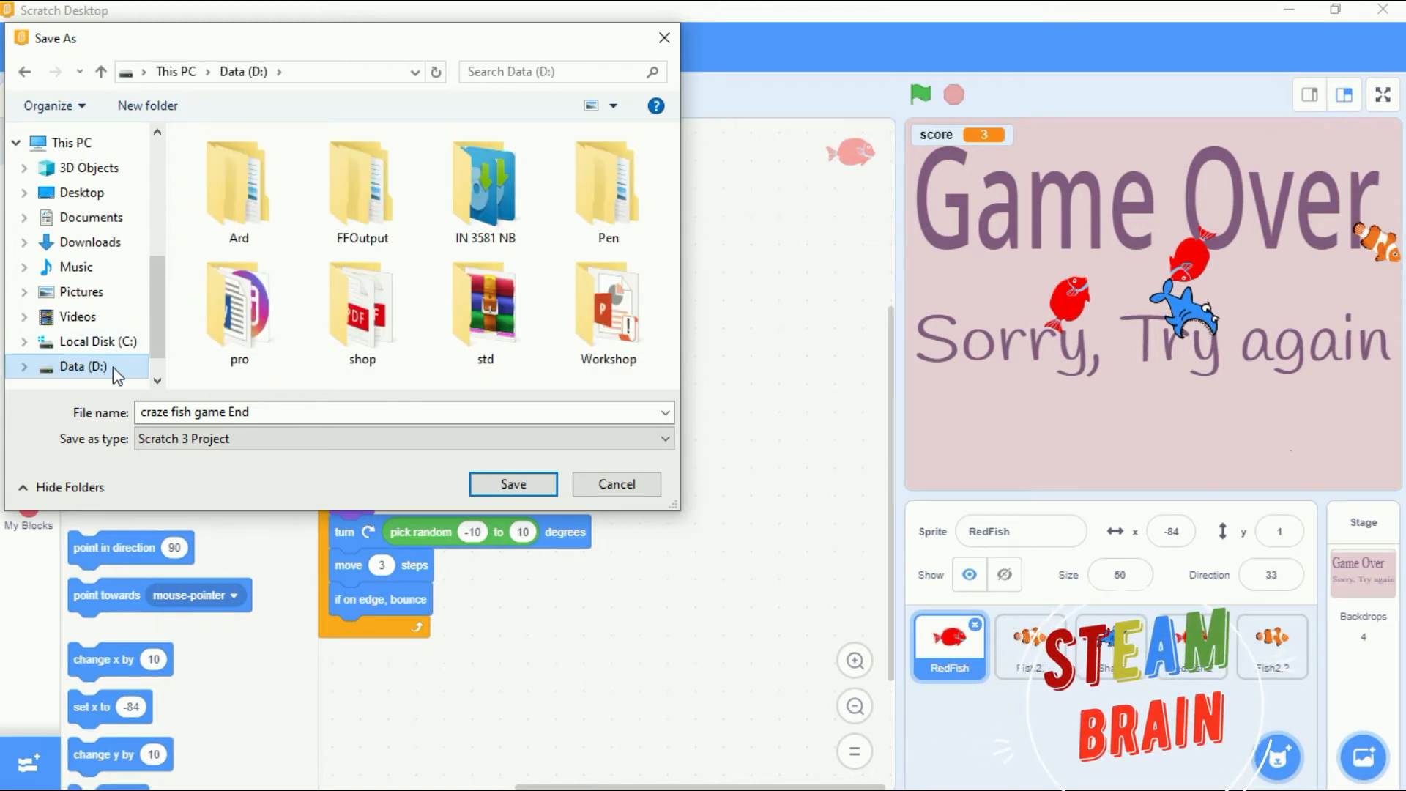
mouse_move(574, 213)
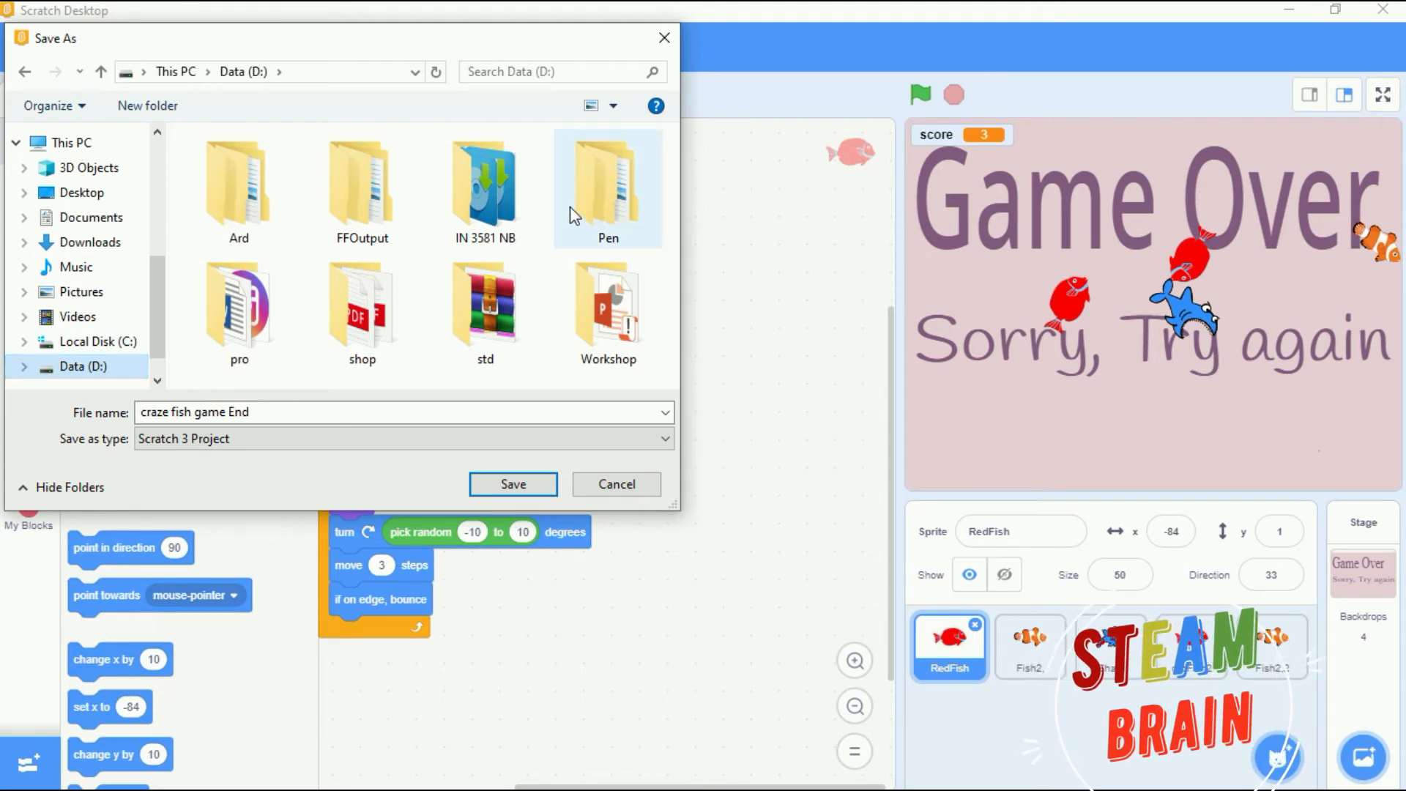
double_click(606, 185)
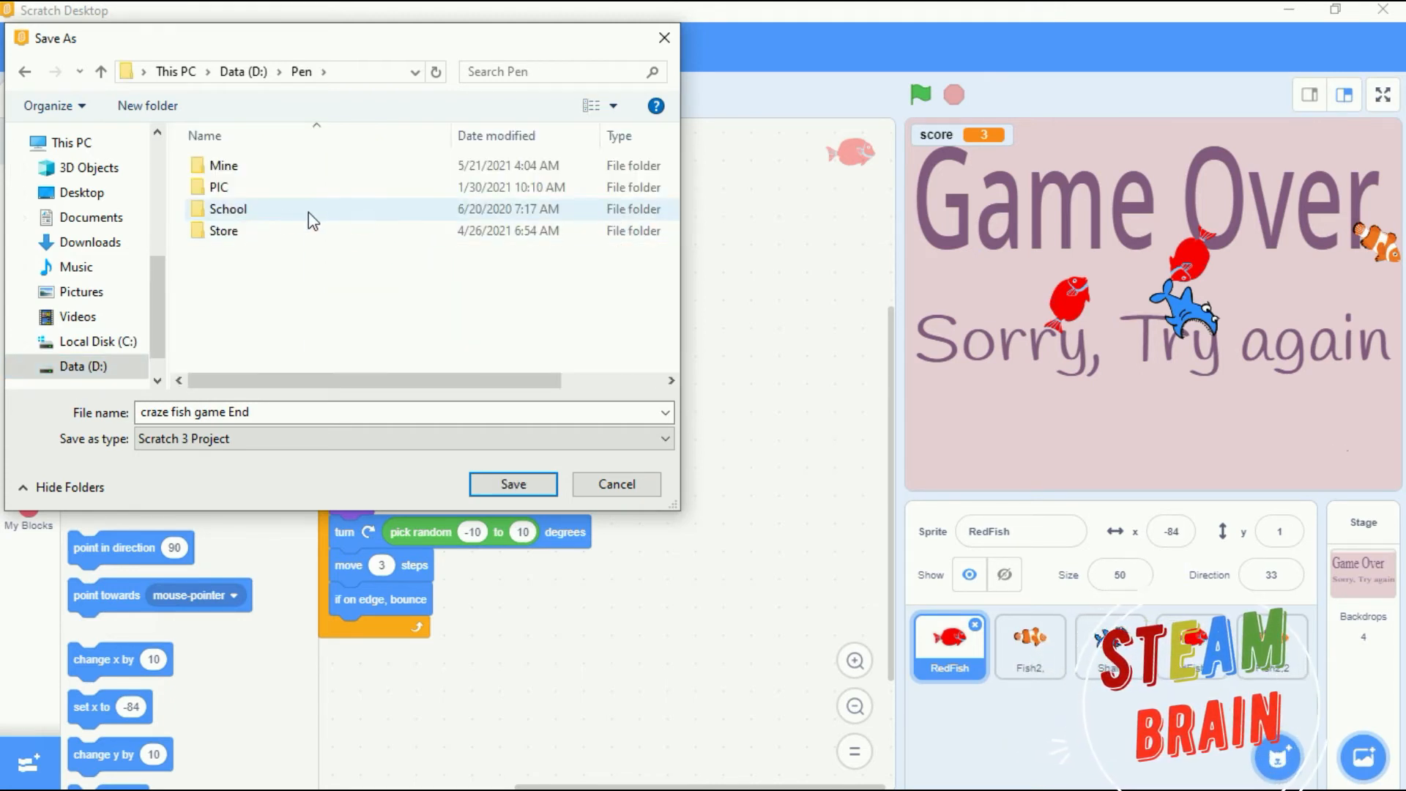
double_click(227, 210)
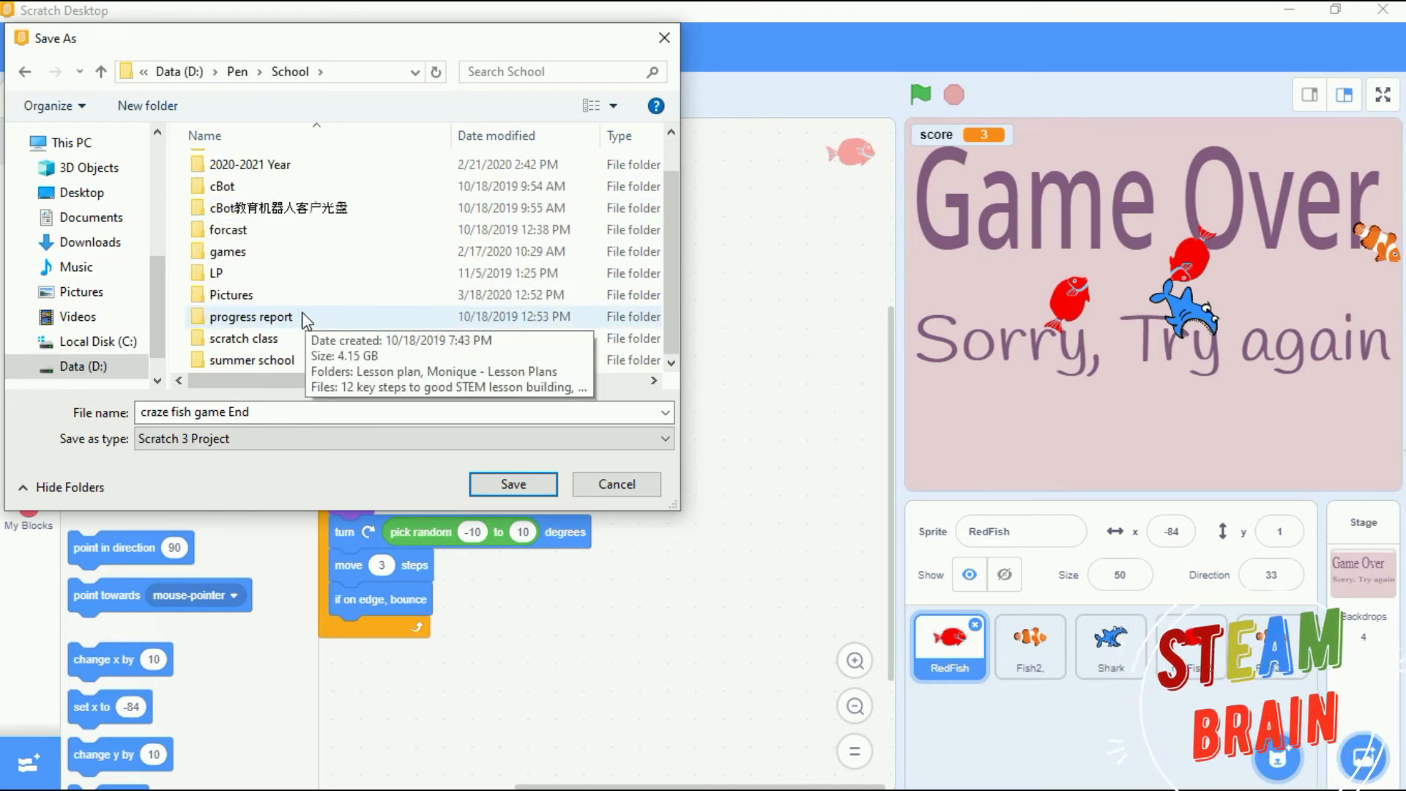
left_click(242, 338)
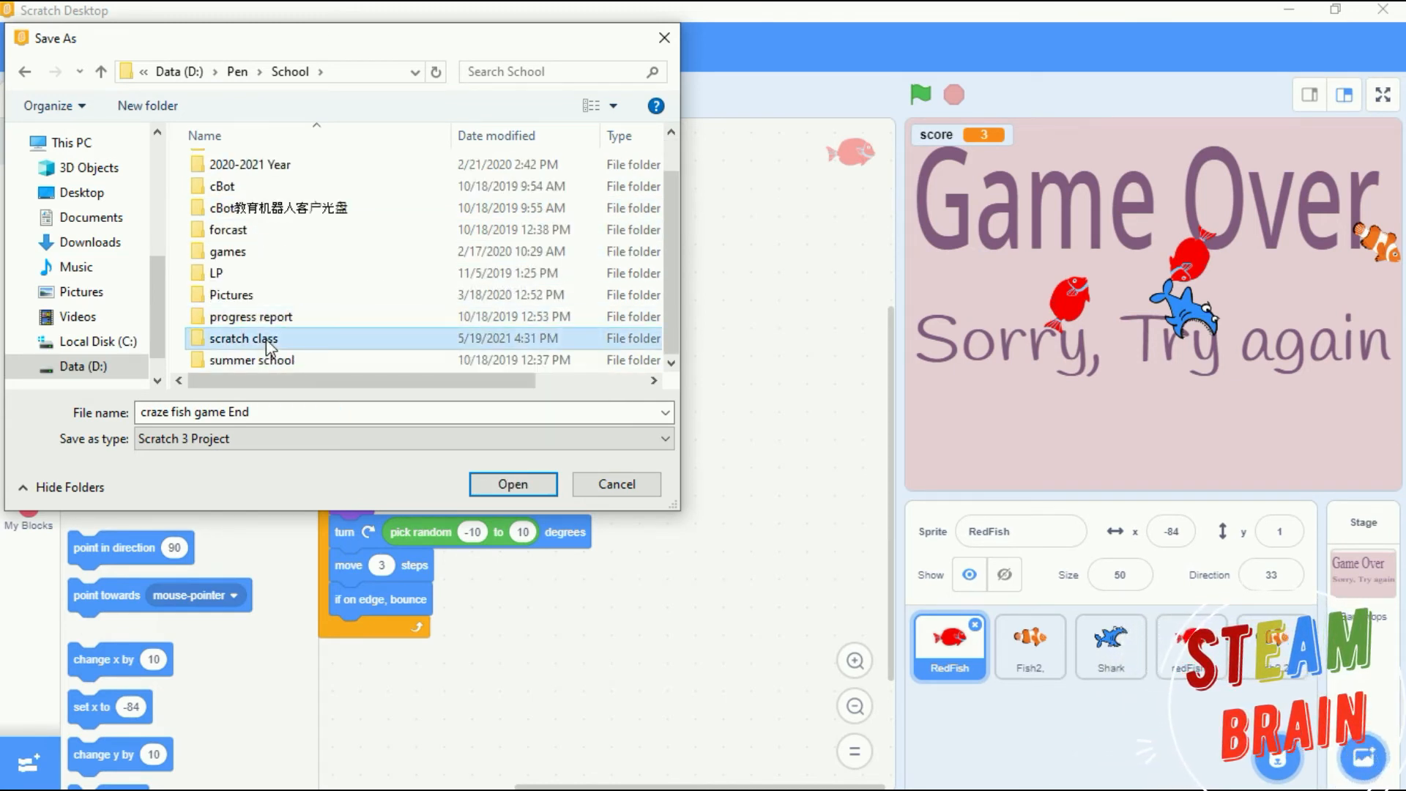
double_click(241, 339)
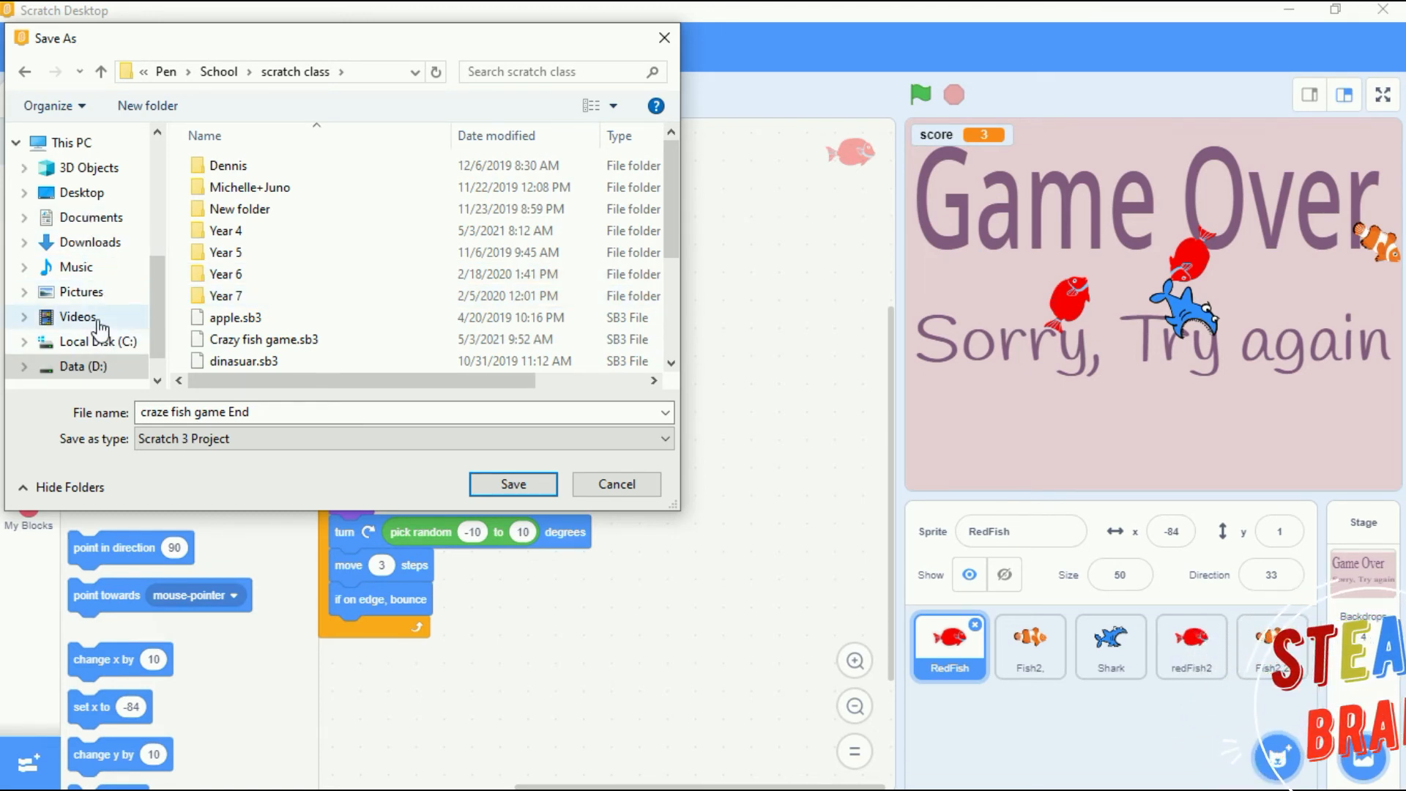
mouse_move(104, 266)
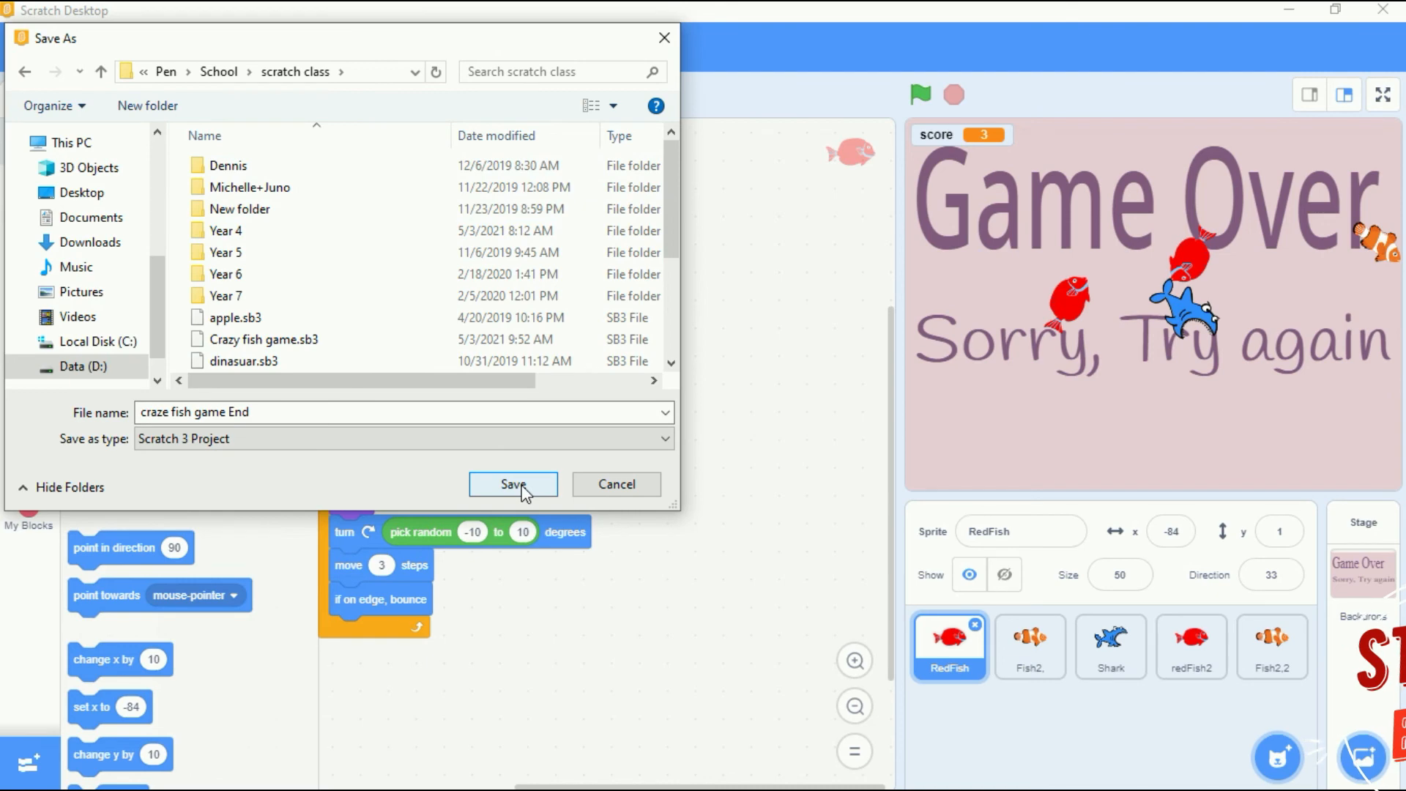
left_click(513, 484)
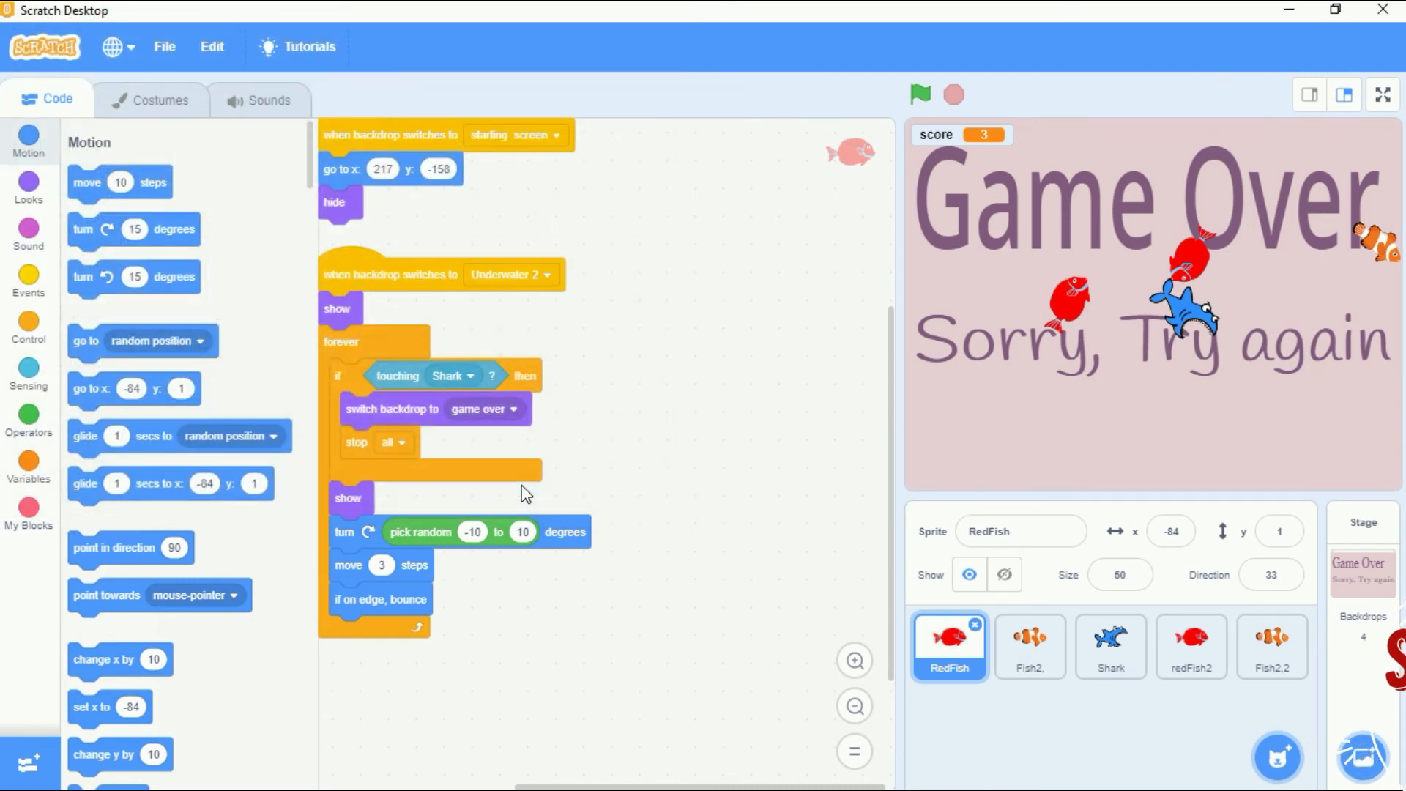